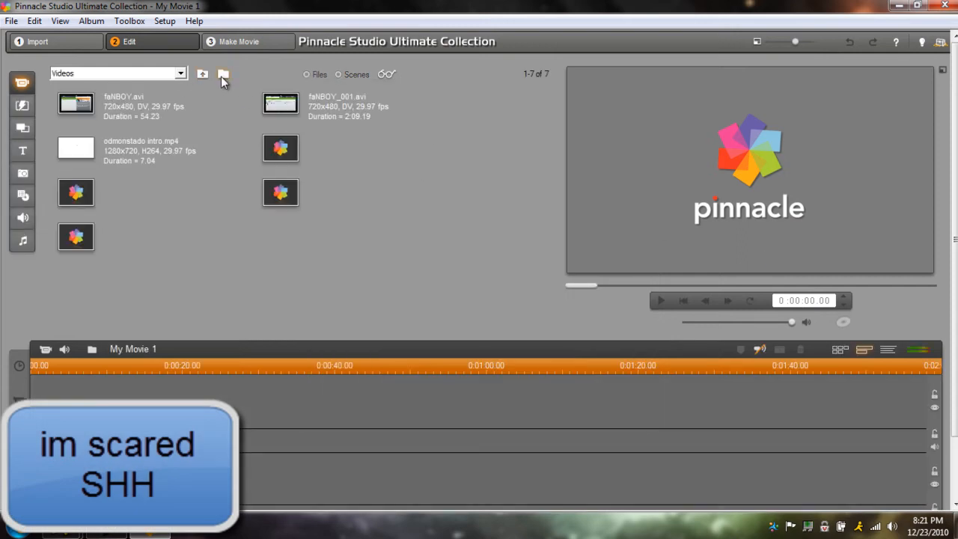
- Load fanBOY_002.avi from the source folder so its two scenes appear in the album
{"action": "left_click", "coordinate": [223, 74]}
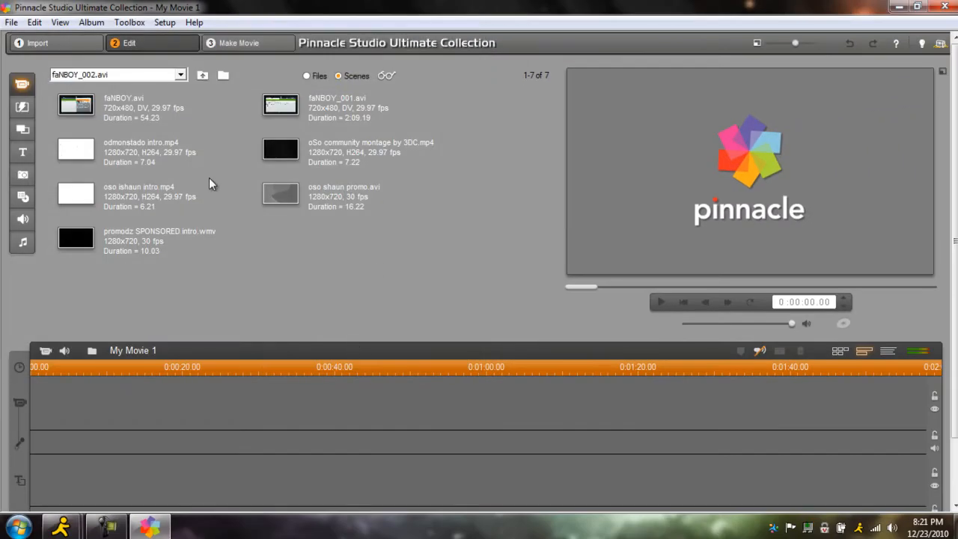
{"action": "left_click", "coordinate": [22, 175]}
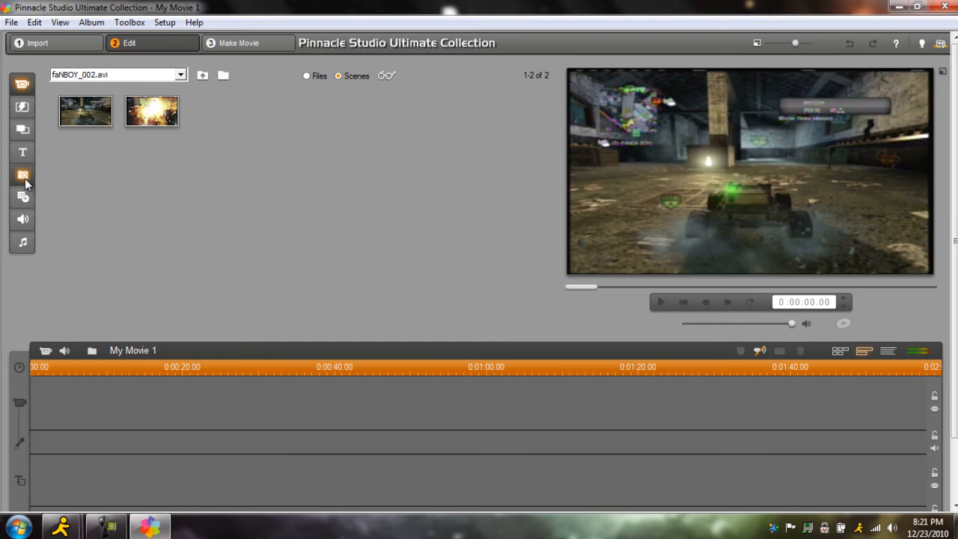
- Place the gameplay scene on the main track beneath the watermark overlay and bring up the watermark clip's settings
{"action": "left_click", "coordinate": [21, 174]}
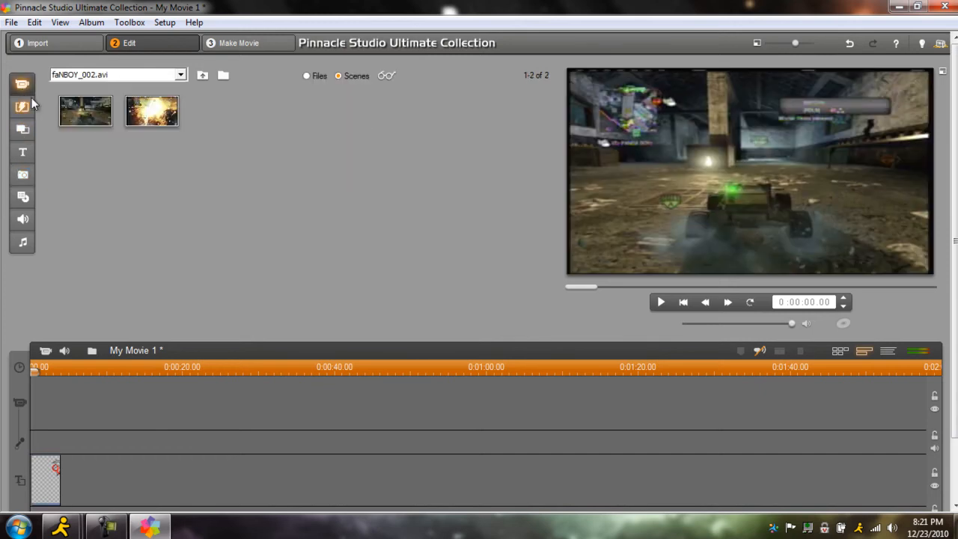
{"action": "left_click_drag", "start_coordinate": [84, 111], "coordinate": [82, 401]}
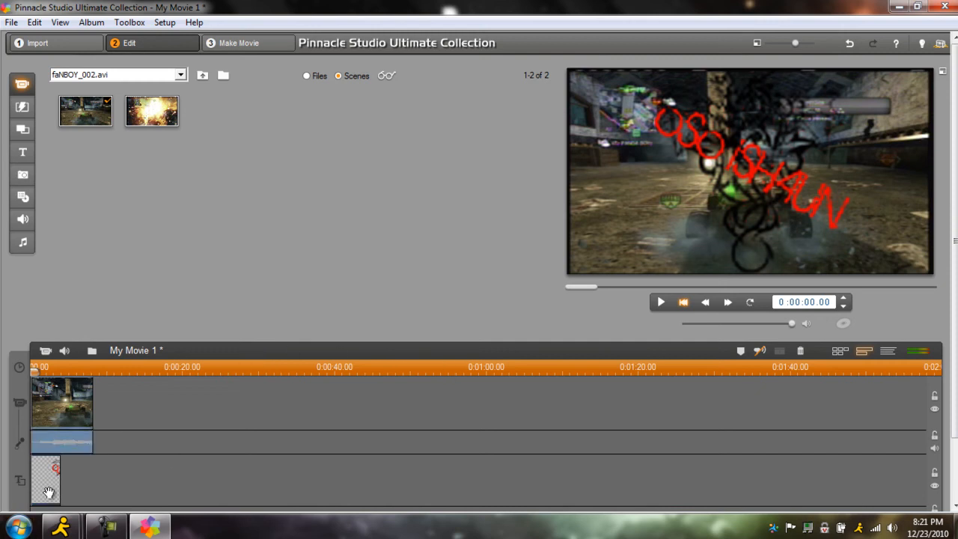
{"action": "left_click", "coordinate": [21, 296]}
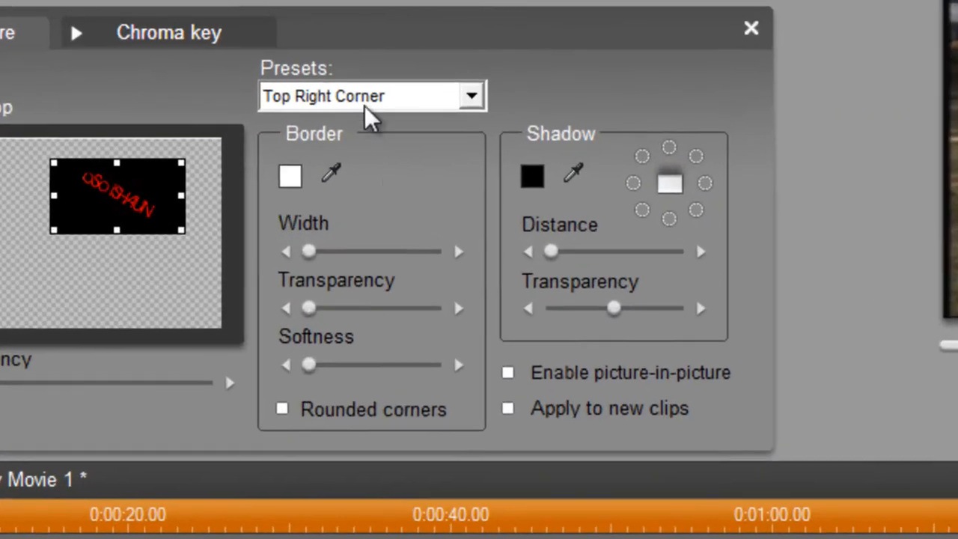
- Enable picture-in-picture with the Bottom Right Corner preset and nudge the watermark further into the corner
{"action": "left_click", "coordinate": [473, 95]}
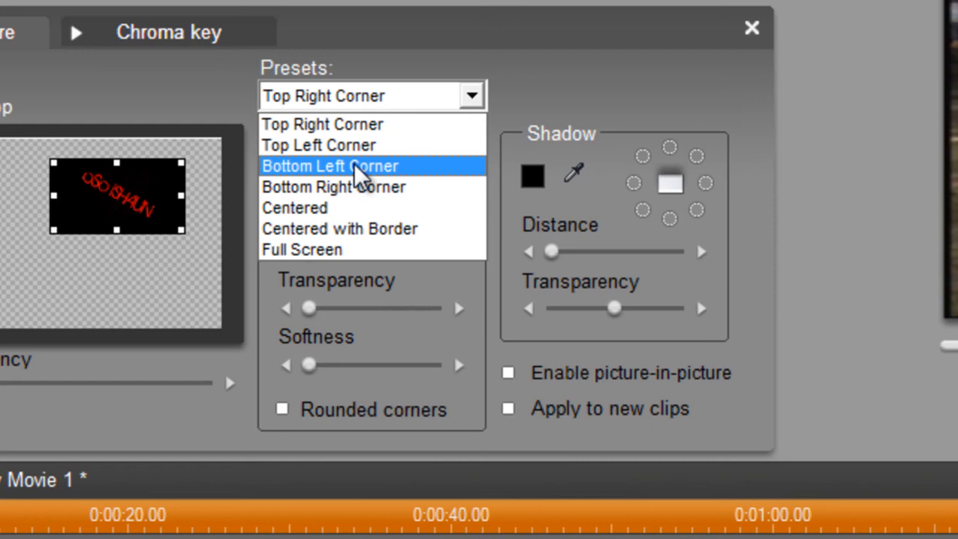
{"action": "left_click", "coordinate": [329, 165]}
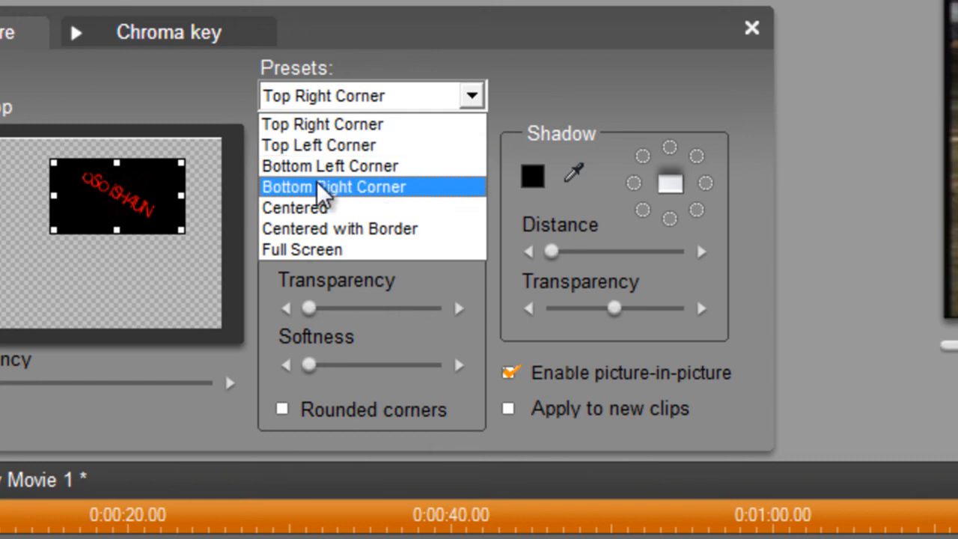
{"action": "left_click", "coordinate": [334, 185]}
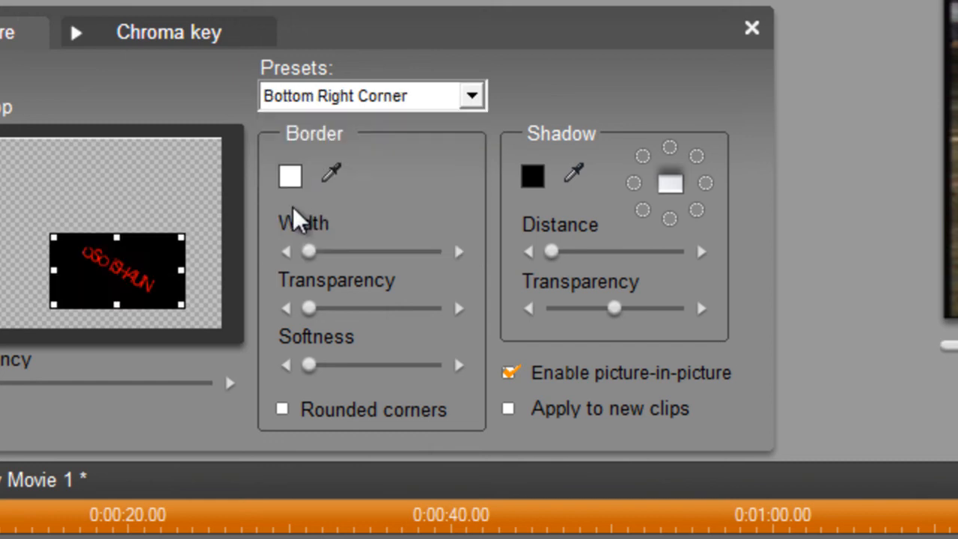
{"action": "left_click_drag", "start_coordinate": [117, 269], "coordinate": [165, 285]}
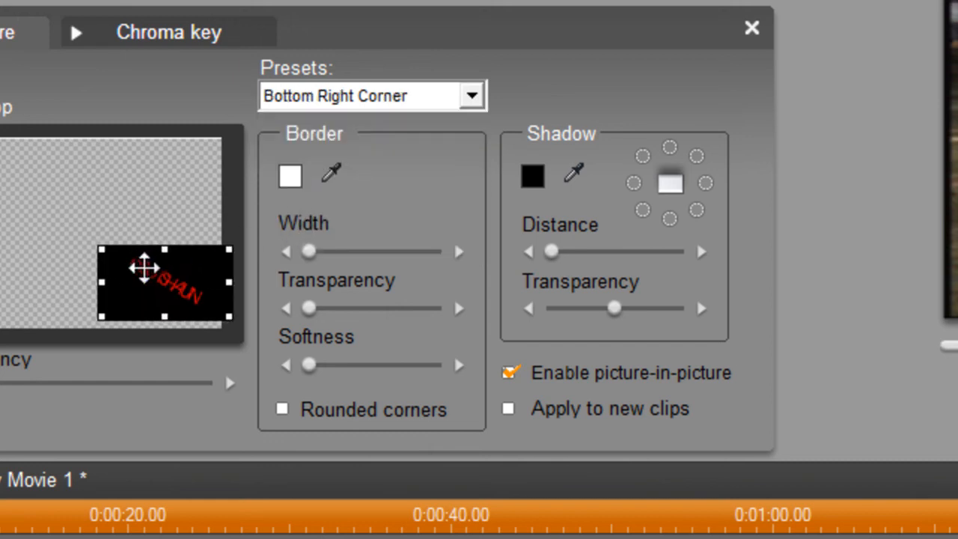
{"action": "left_click_drag", "start_coordinate": [162, 281], "coordinate": [177, 287]}
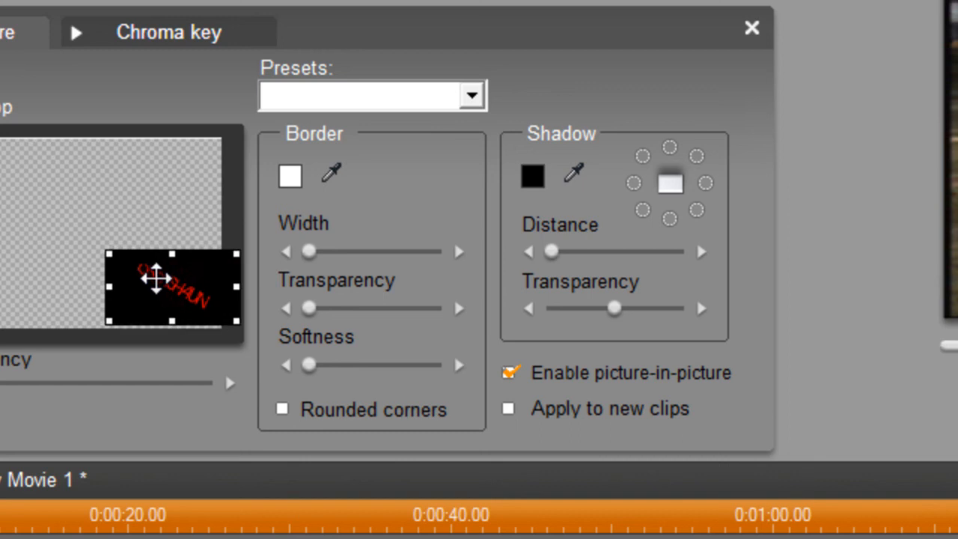
{"action": "left_click", "coordinate": [748, 27]}
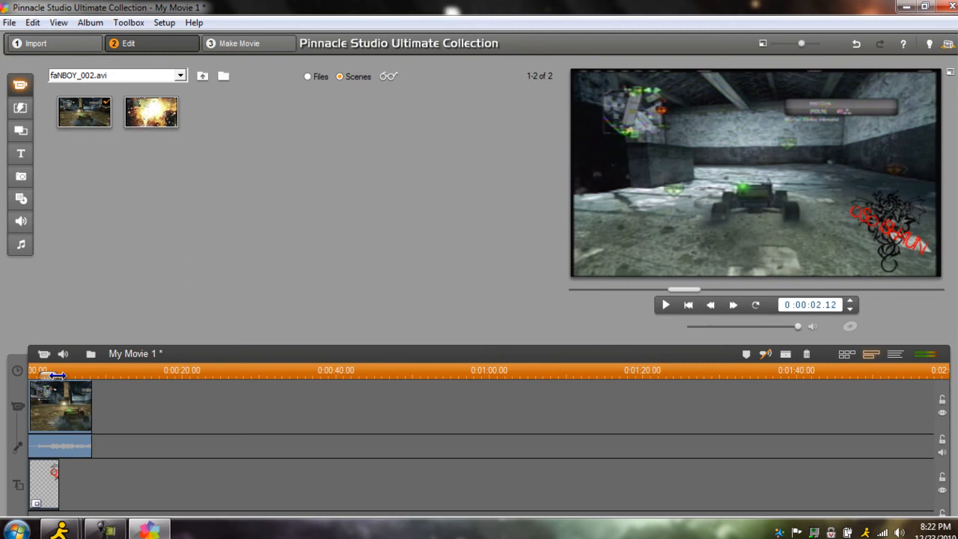
{"action": "left_click_drag", "start_coordinate": [56, 374], "coordinate": [92, 375]}
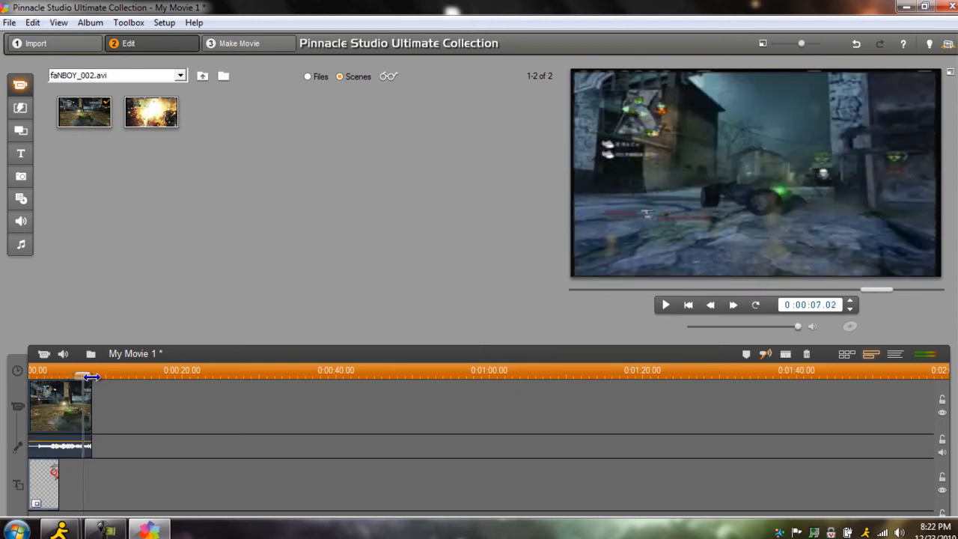
{"action": "left_click_drag", "start_coordinate": [90, 377], "coordinate": [101, 377]}
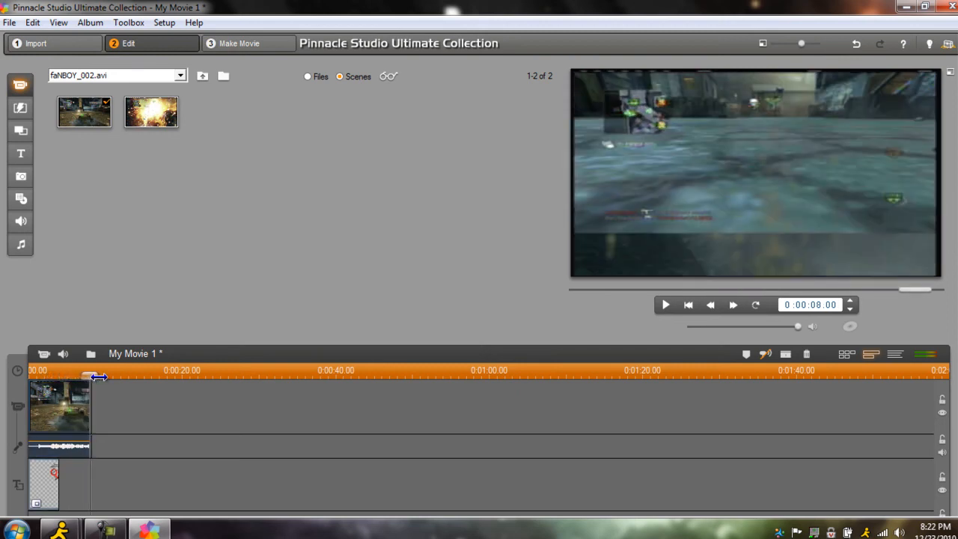